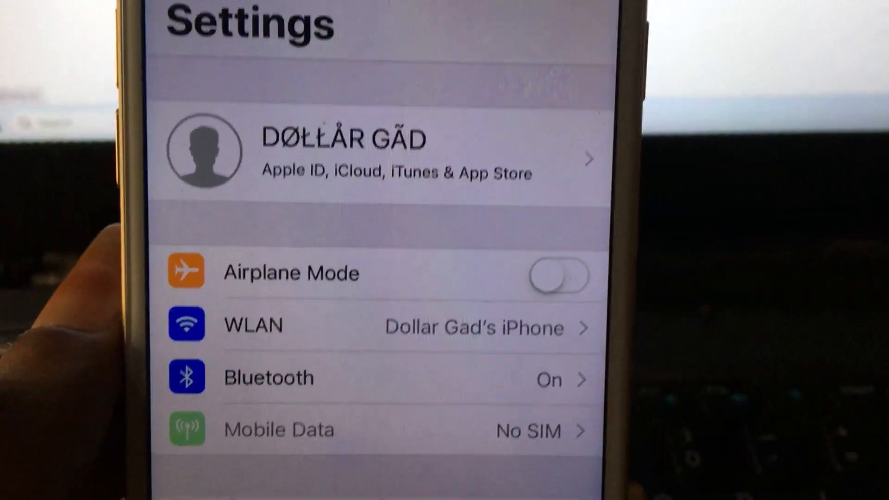
# - Google 'magfone iphone unlocker' and open the first MagFone result link
pyautogui.scroll(-3)
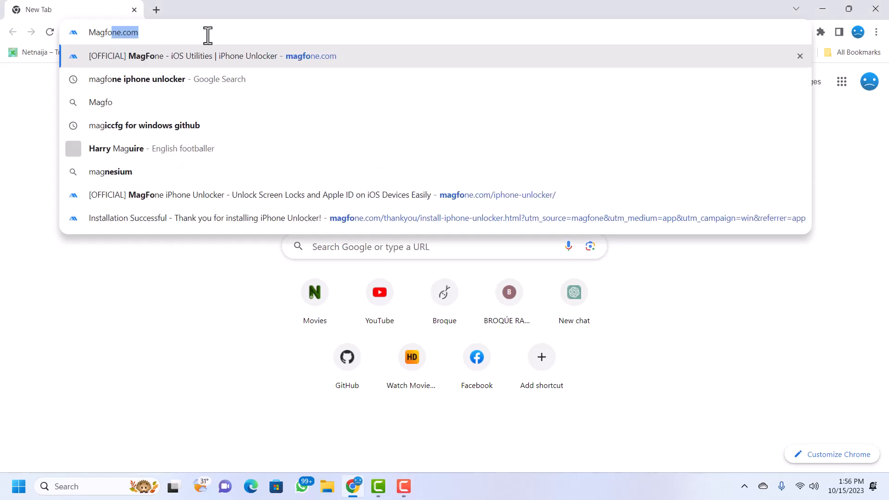
pyautogui.click(137, 79)
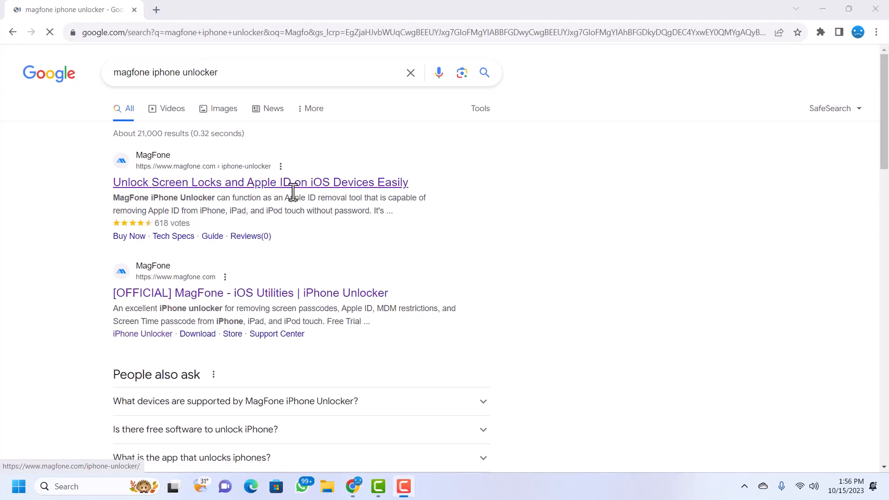
pyautogui.click(261, 182)
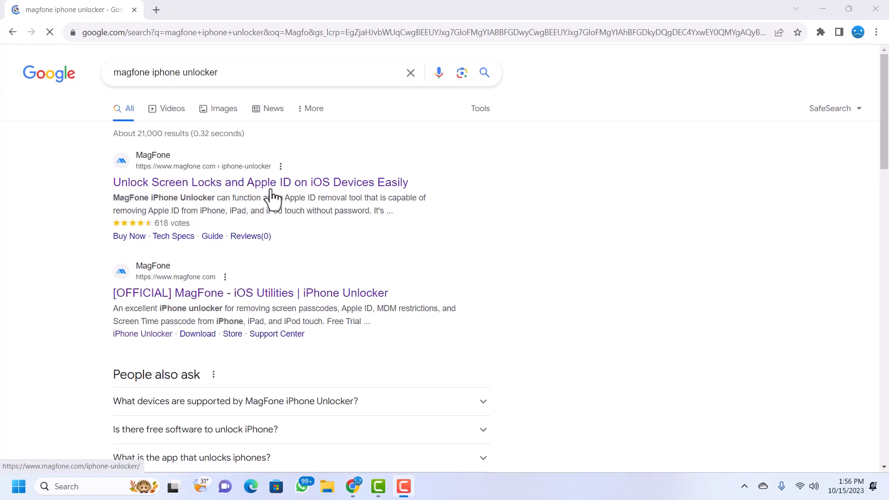
pyautogui.click(260, 182)
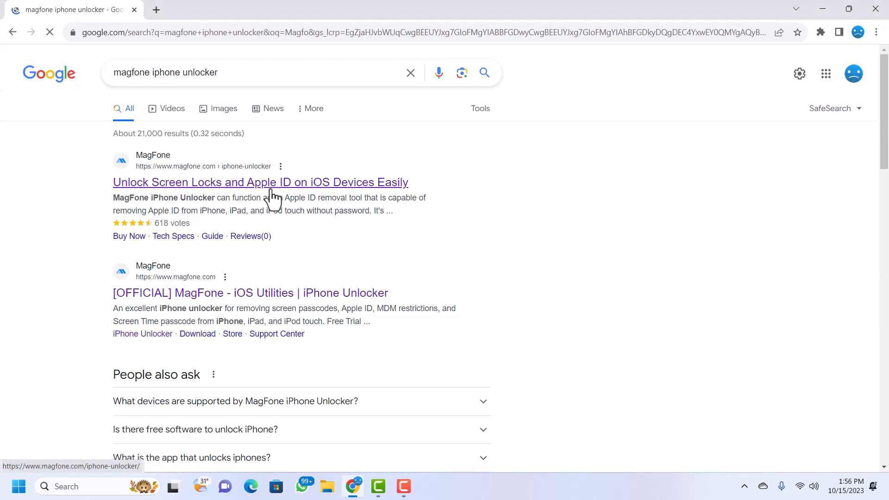
pyautogui.click(260, 182)
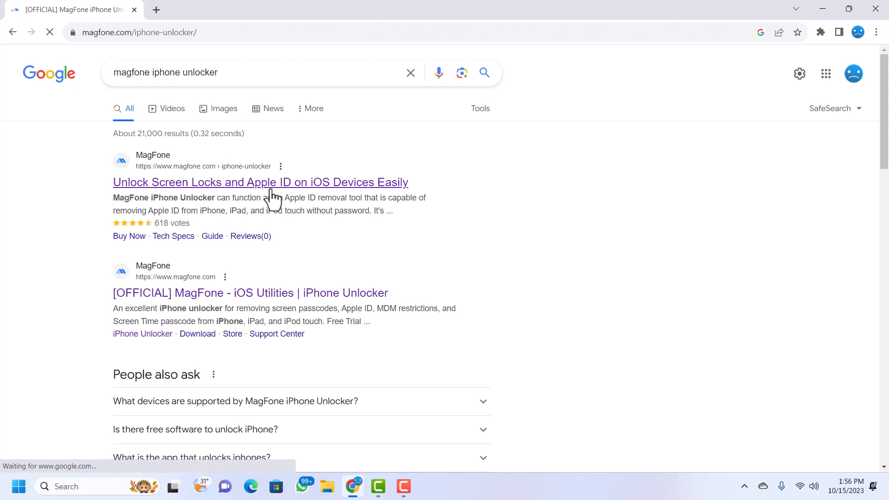
# - Download the Windows free trial, keeping it as a numbered duplicate file
pyautogui.click(260, 182)
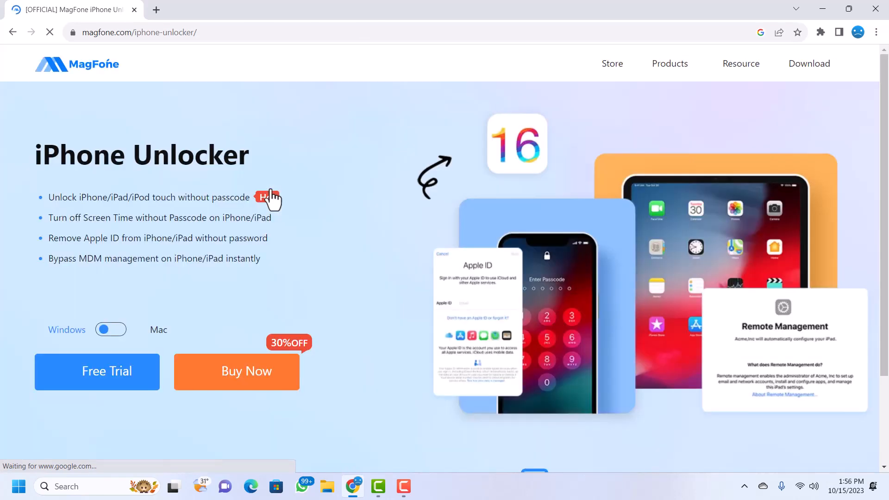
pyautogui.moveTo(21, 132)
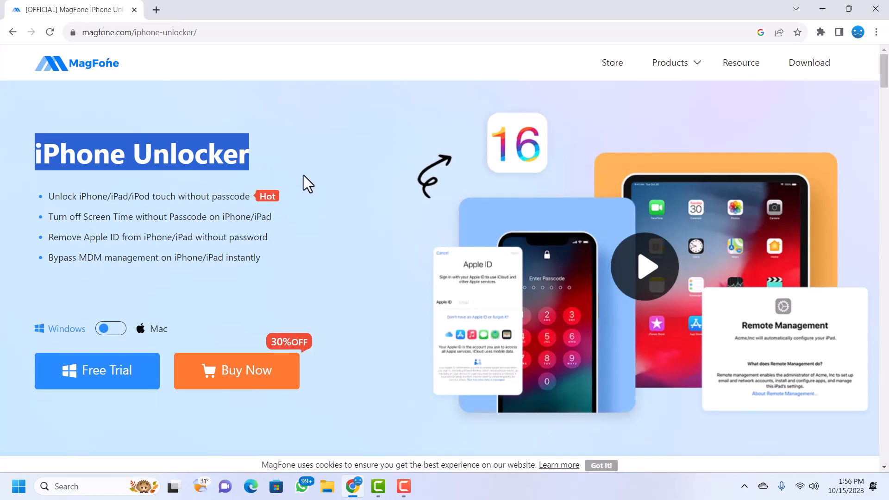
pyautogui.scroll(-3)
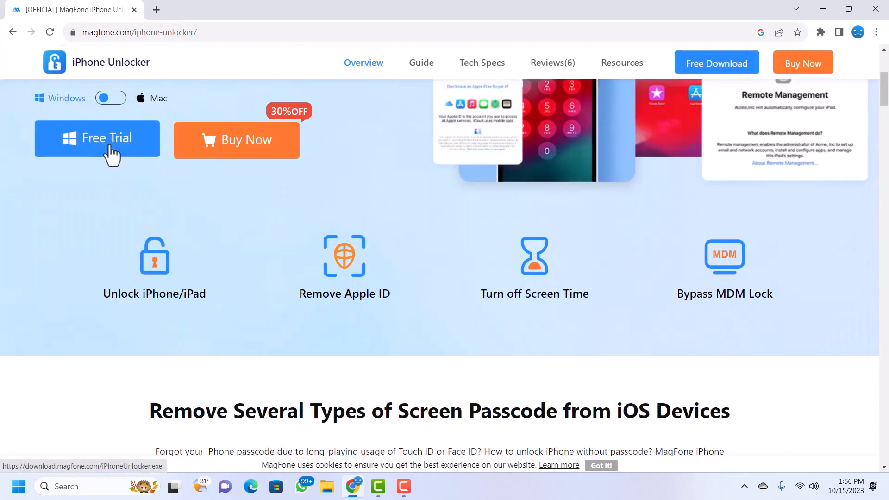
pyautogui.moveTo(117, 158)
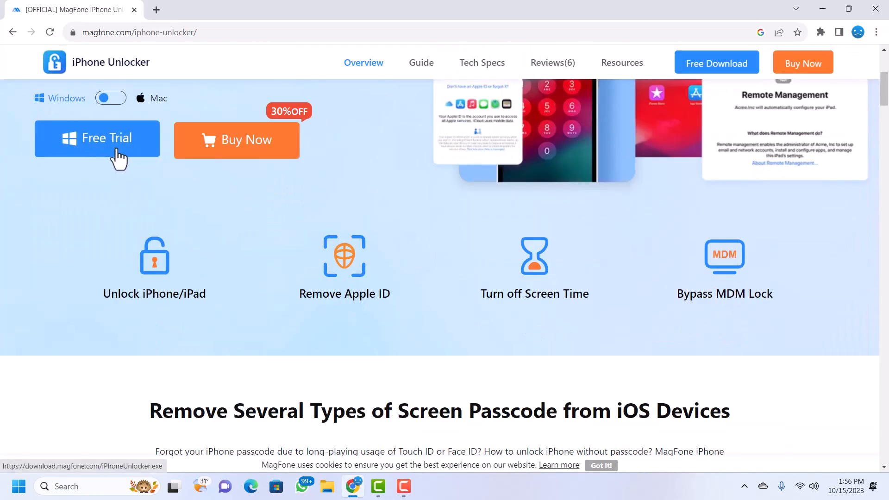
pyautogui.click(97, 138)
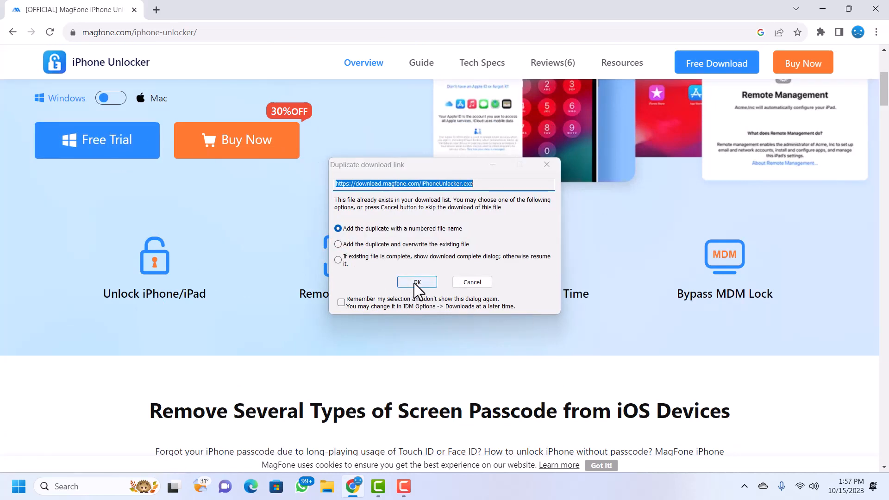
pyautogui.click(417, 282)
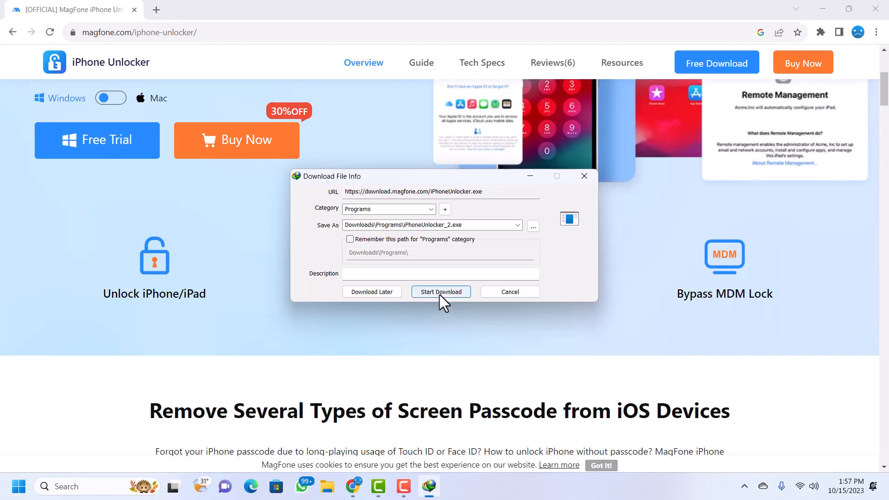
pyautogui.moveTo(457, 299)
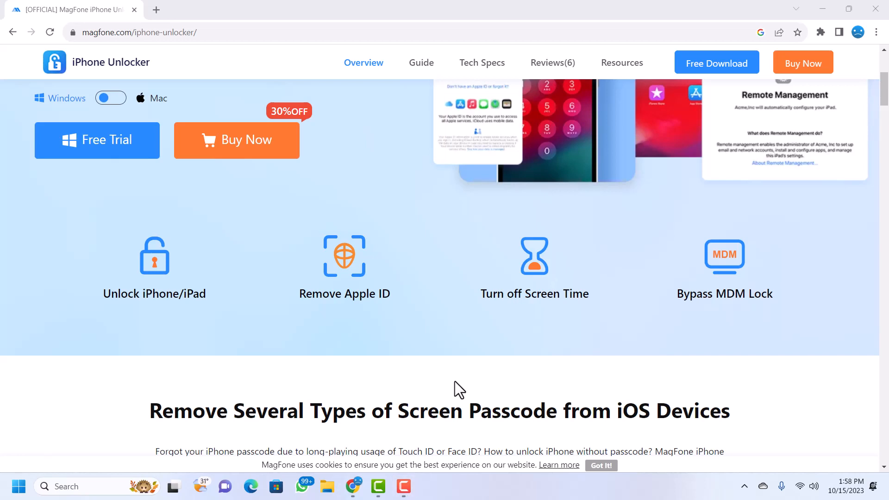
pyautogui.moveTo(434, 363)
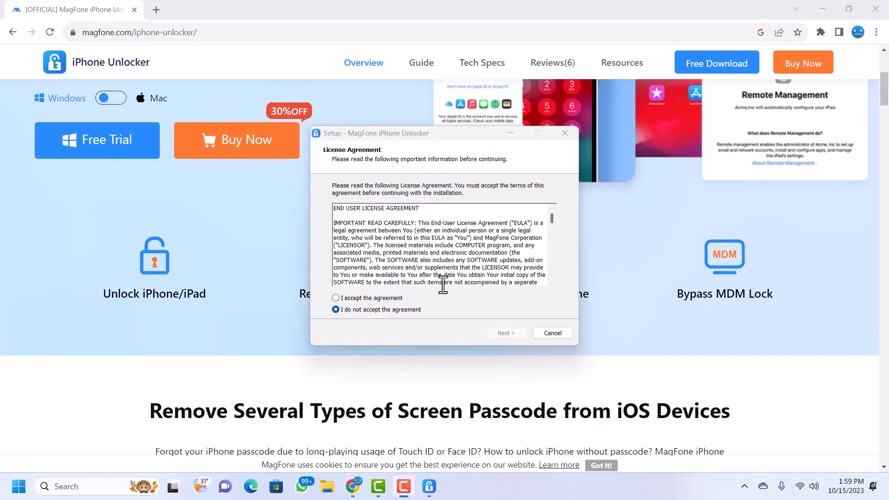
# - Accept the license, keep default folder and desktop shortcut, and start installing
pyautogui.click(335, 298)
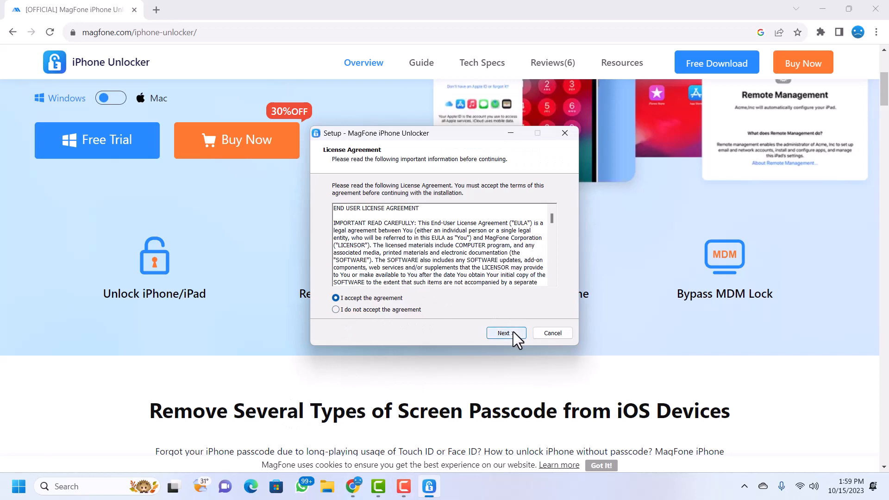
pyautogui.click(504, 333)
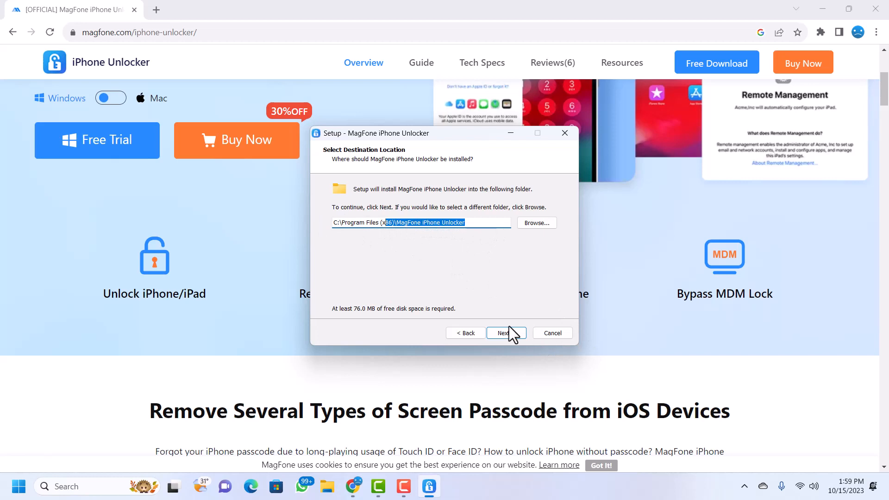
pyautogui.moveTo(536, 223)
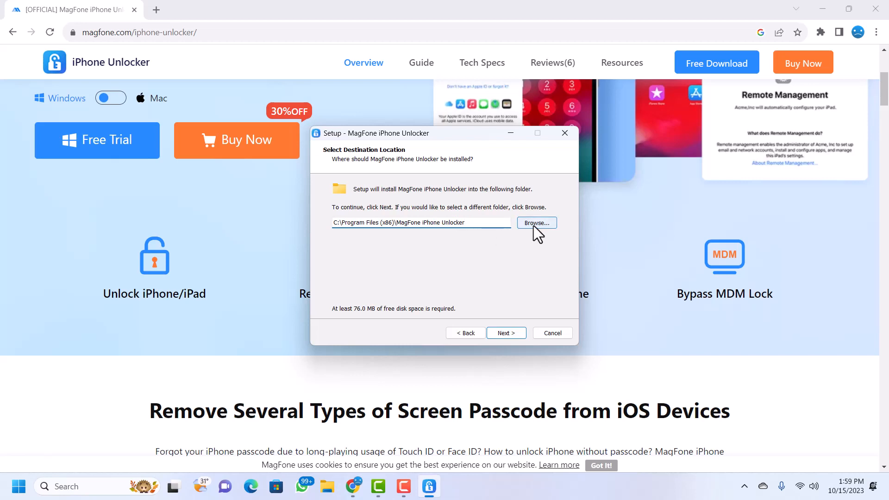
pyautogui.click(505, 333)
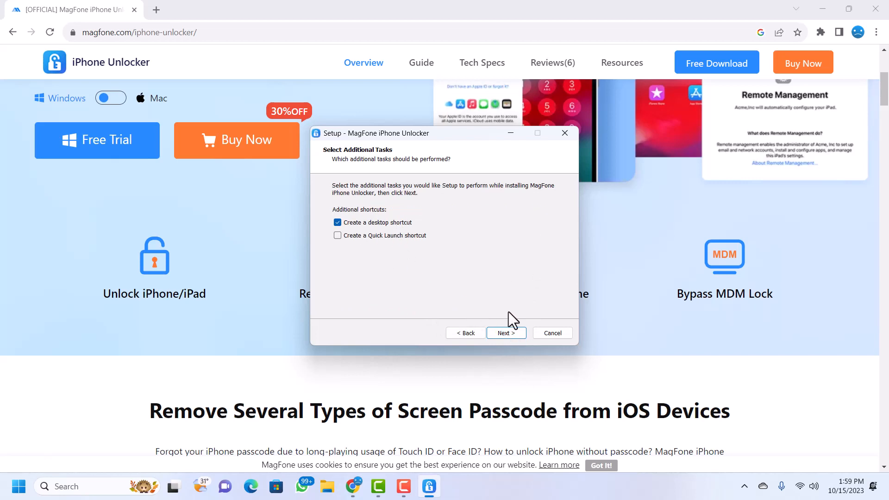
pyautogui.click(505, 333)
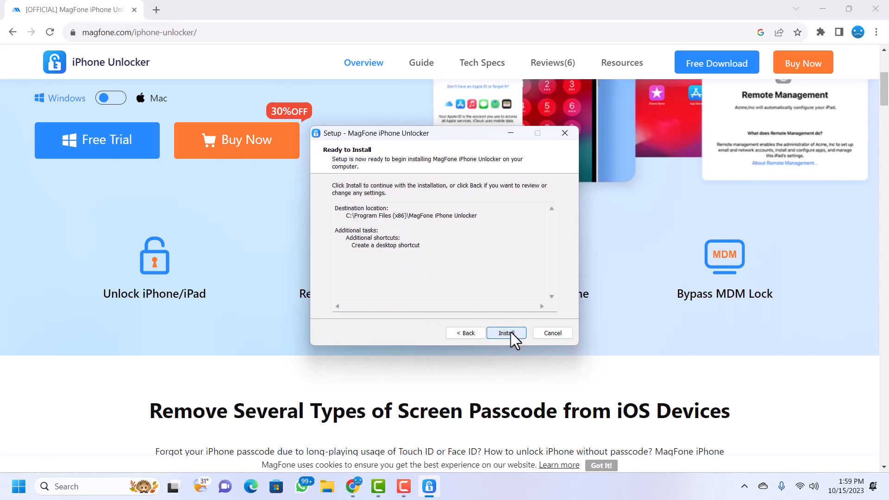
pyautogui.click(505, 333)
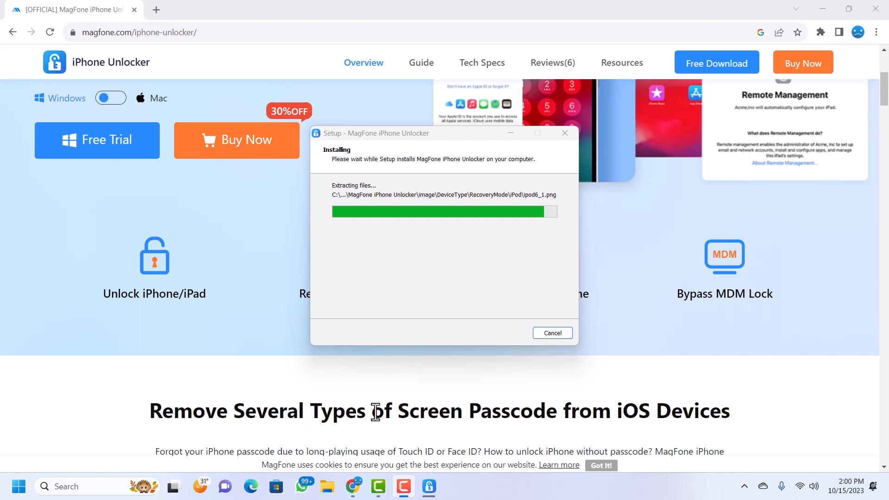
pyautogui.moveTo(258, 413)
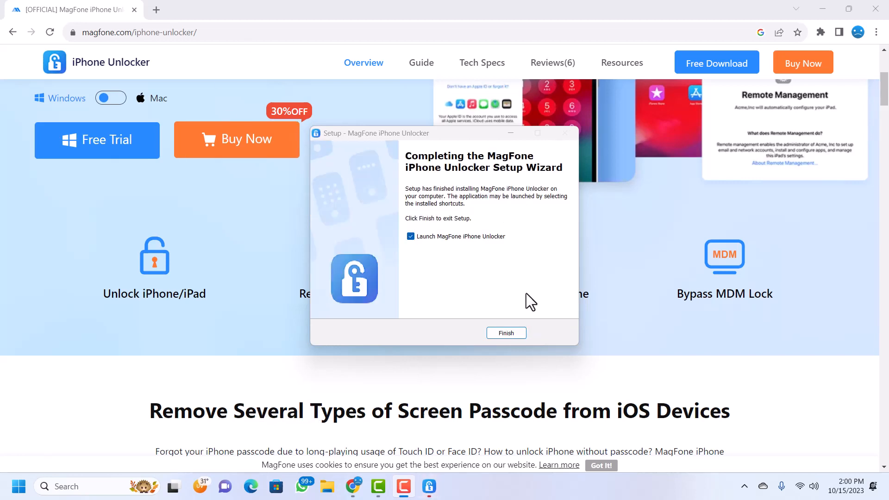
pyautogui.moveTo(556, 319)
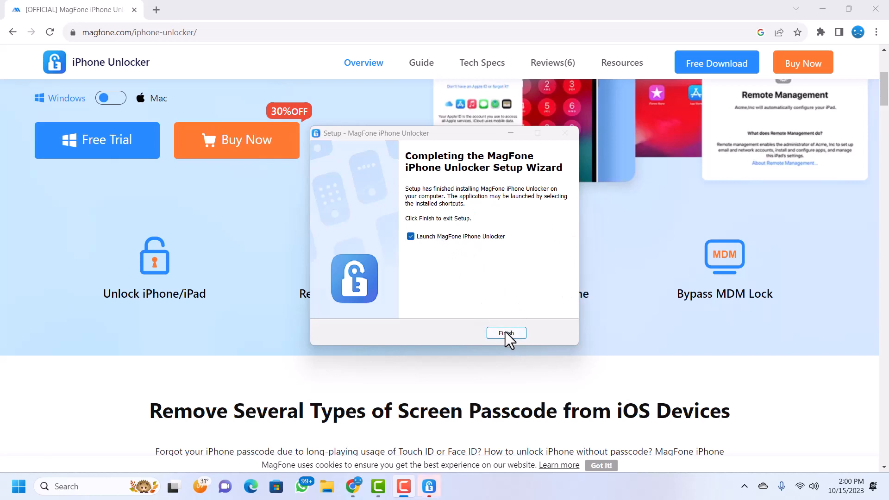
# - Finish setup with 'Launch MagFone iPhone Unlocker' left checked
pyautogui.click(506, 334)
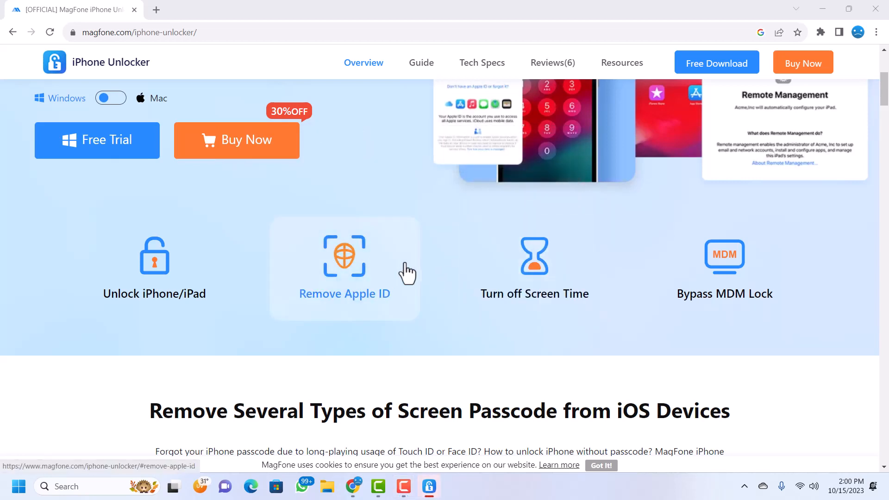
pyautogui.moveTo(496, 361)
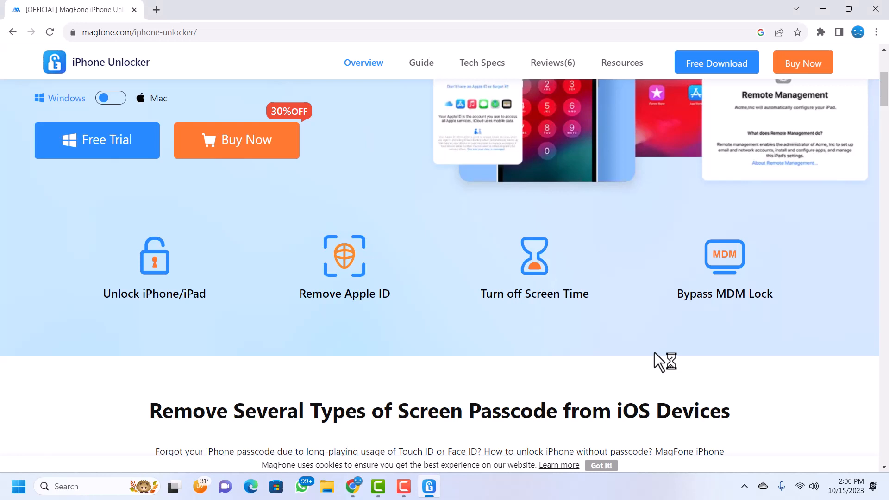
pyautogui.moveTo(450, 251)
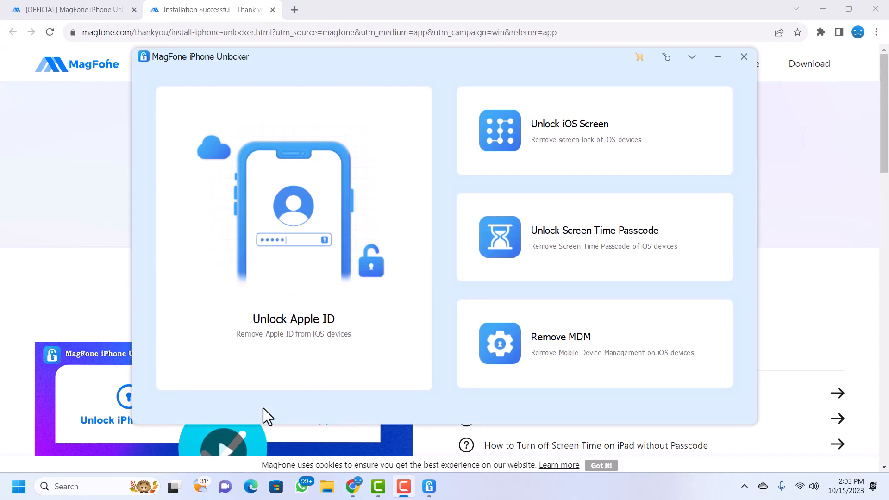
pyautogui.moveTo(533, 60)
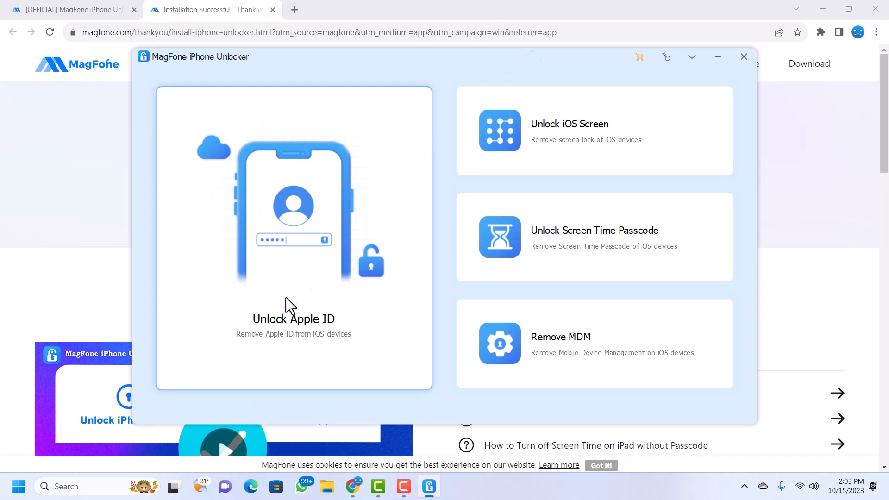
pyautogui.moveTo(310, 304)
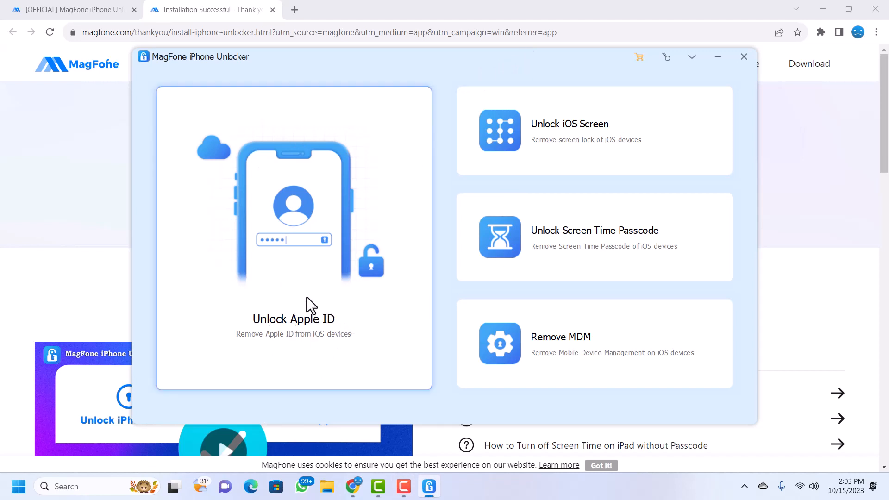
# - Bring the Chrome installation-success page forward and scroll to the Special Bundle offers
pyautogui.click(744, 57)
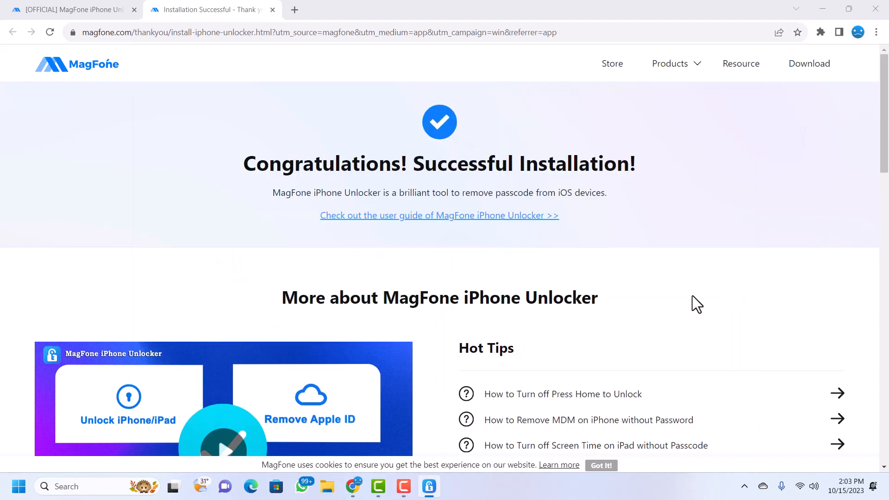
pyautogui.scroll(-3)
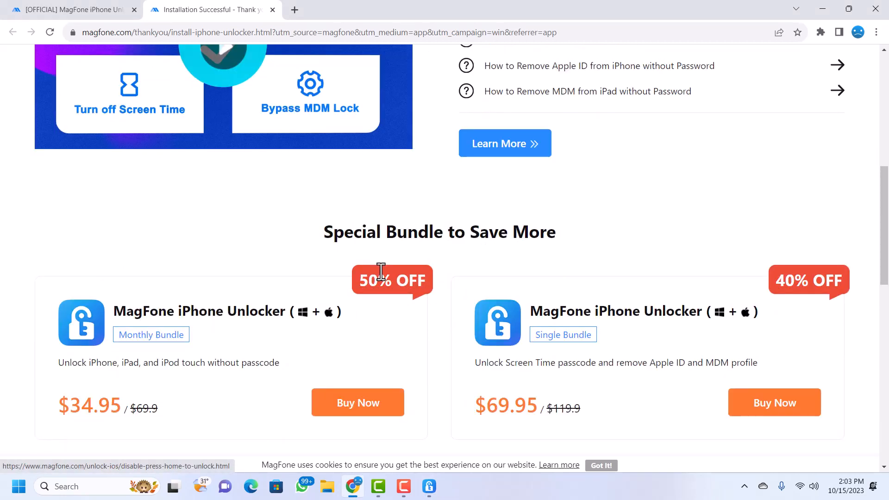
pyautogui.scroll(-3)
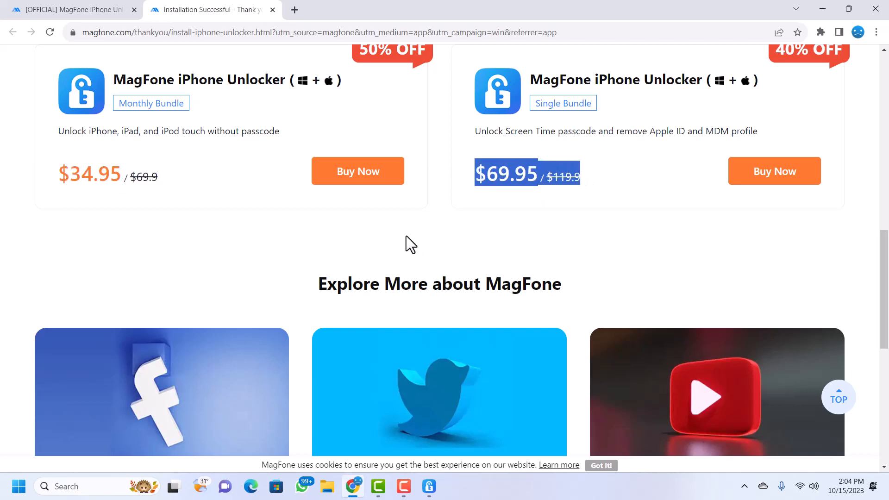
pyautogui.scroll(-3)
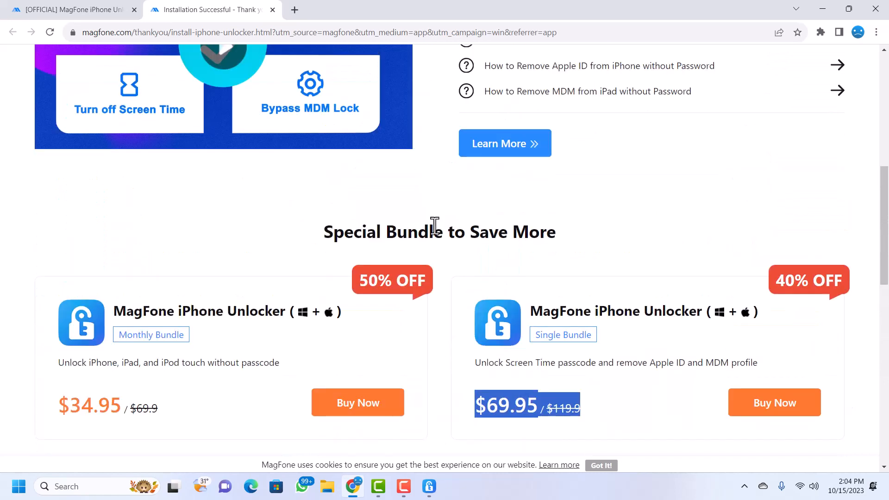
pyautogui.moveTo(585, 218)
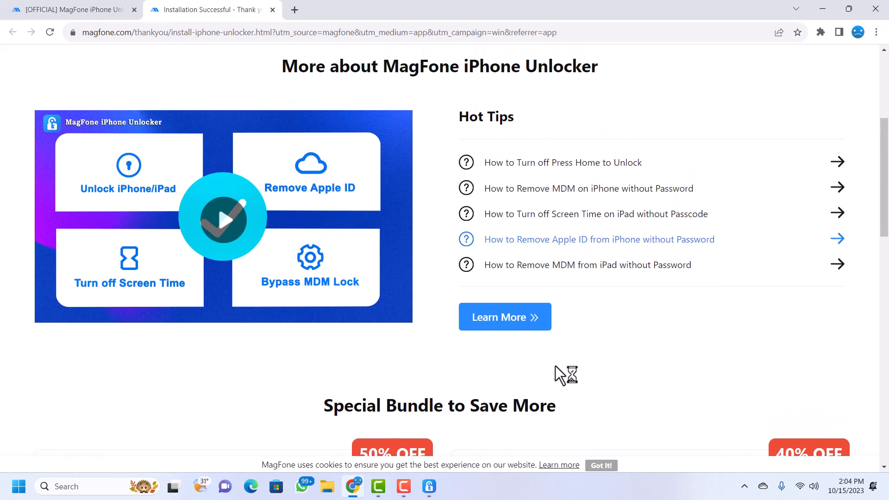
pyautogui.scroll(-3)
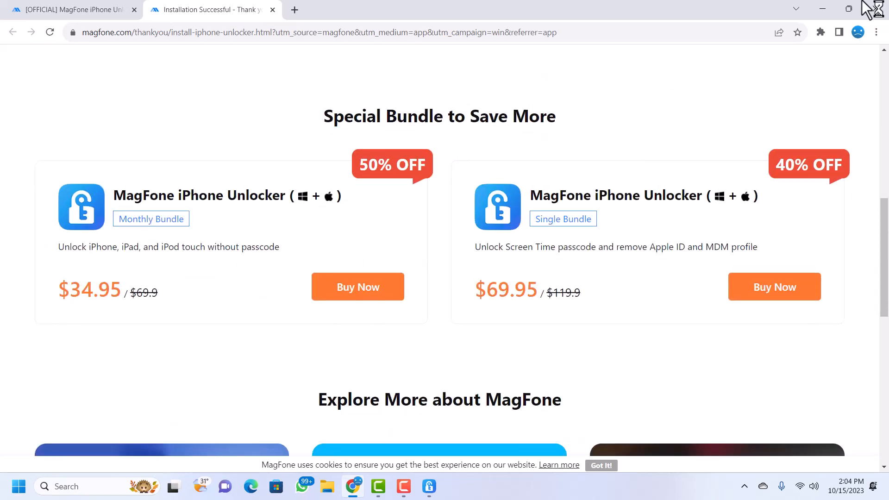
# - Restore the MagFone iPhone Unlocker window from the taskbar
pyautogui.click(429, 487)
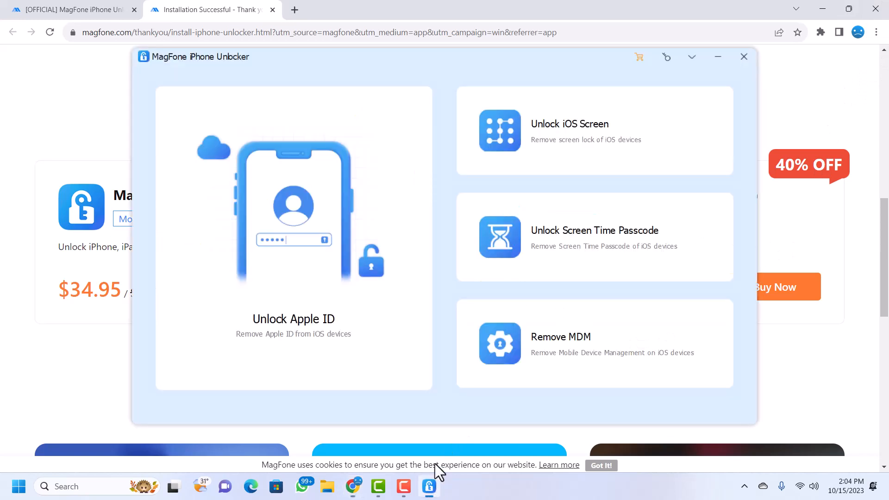
pyautogui.moveTo(313, 288)
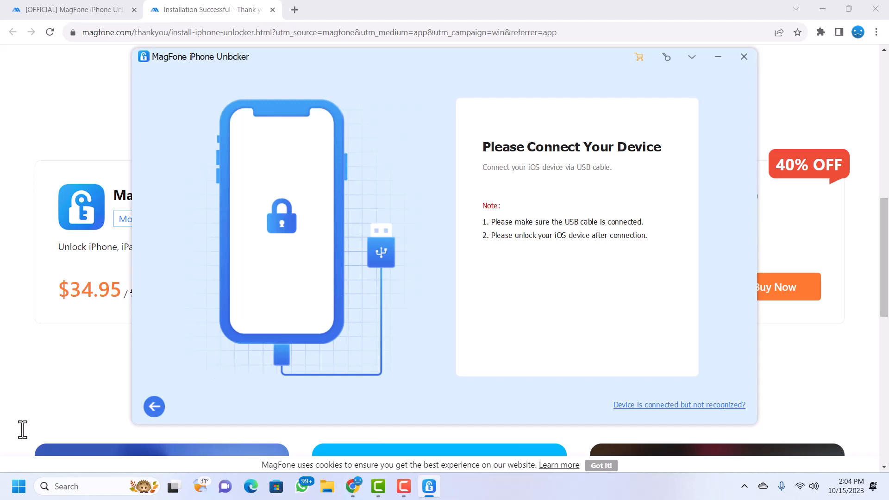
pyautogui.moveTo(52, 405)
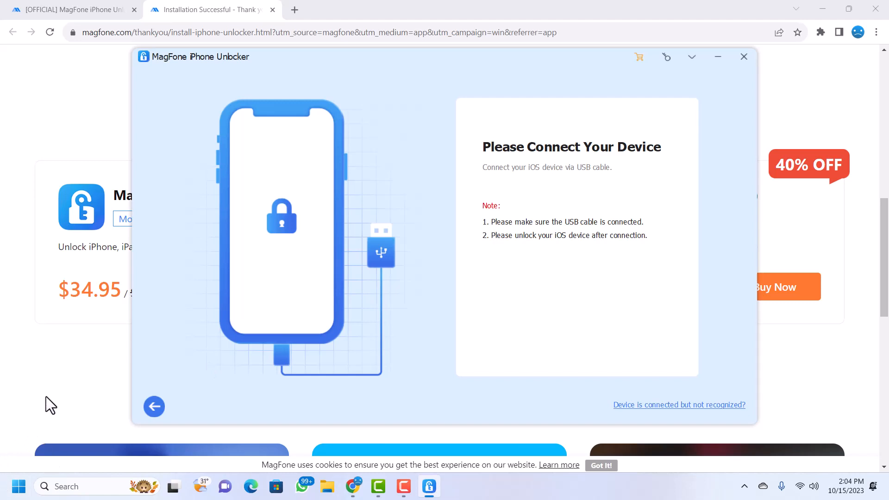
pyautogui.moveTo(85, 275)
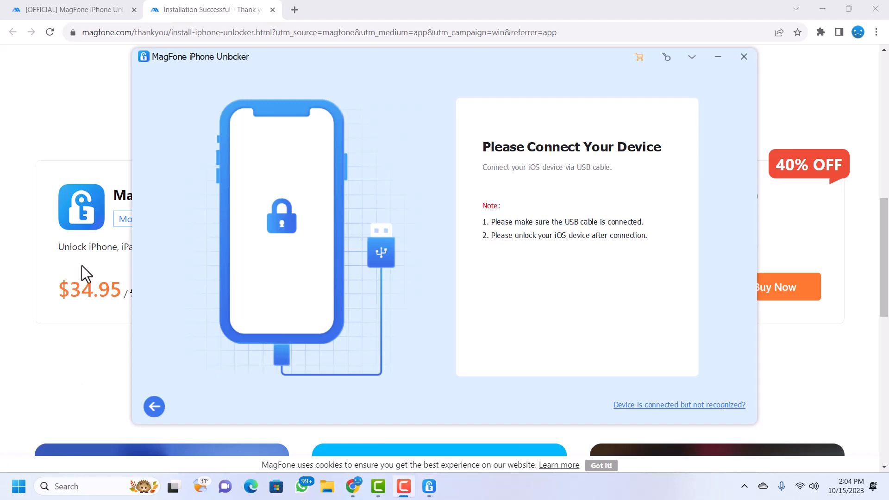
pyautogui.moveTo(83, 314)
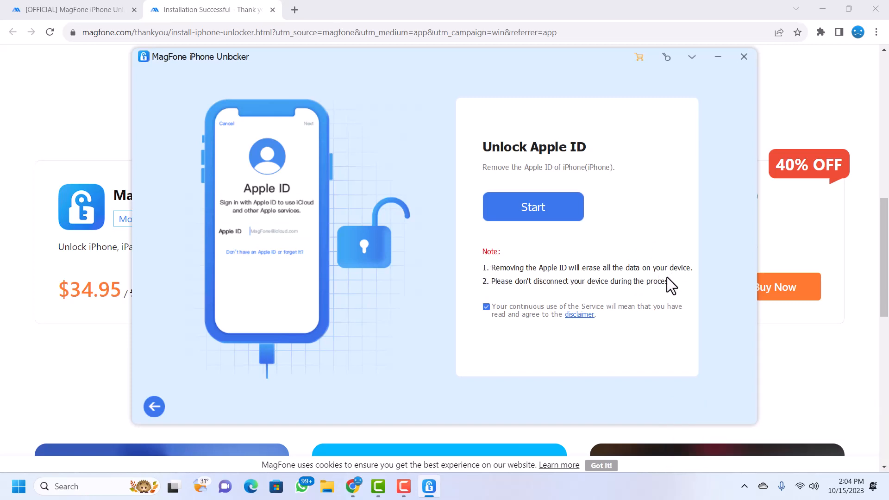
pyautogui.moveTo(657, 293)
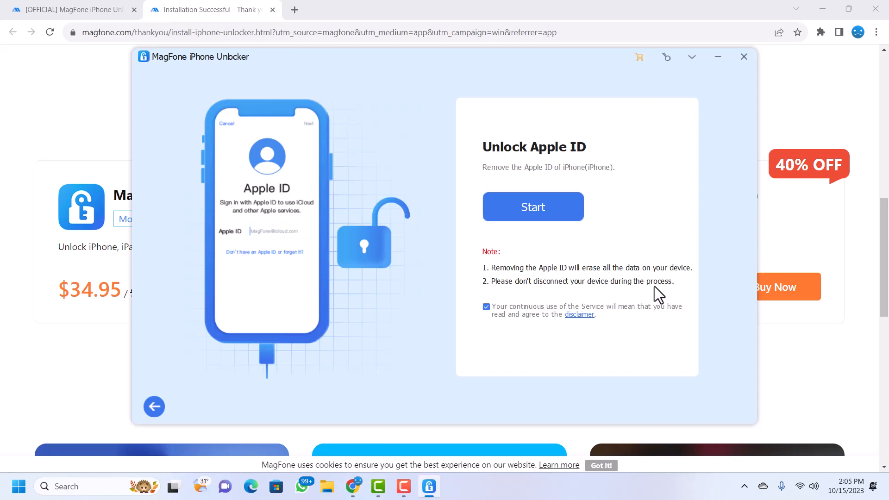
pyautogui.moveTo(519, 329)
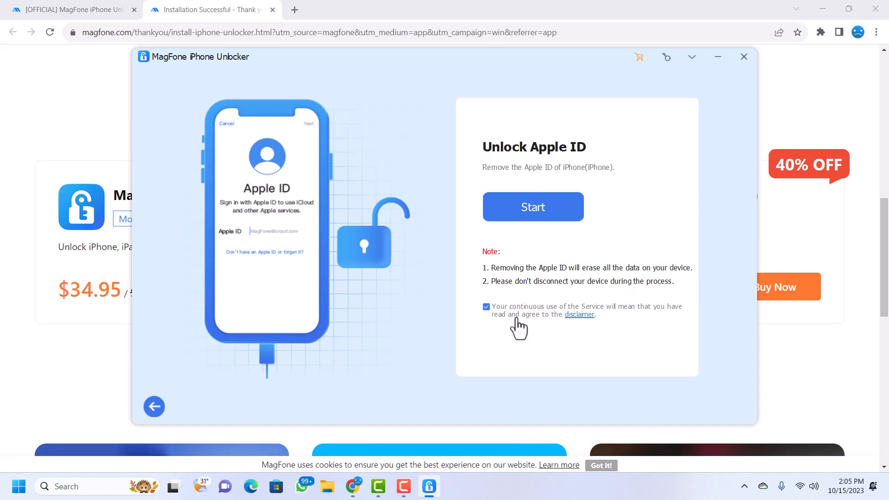
pyautogui.moveTo(531, 308)
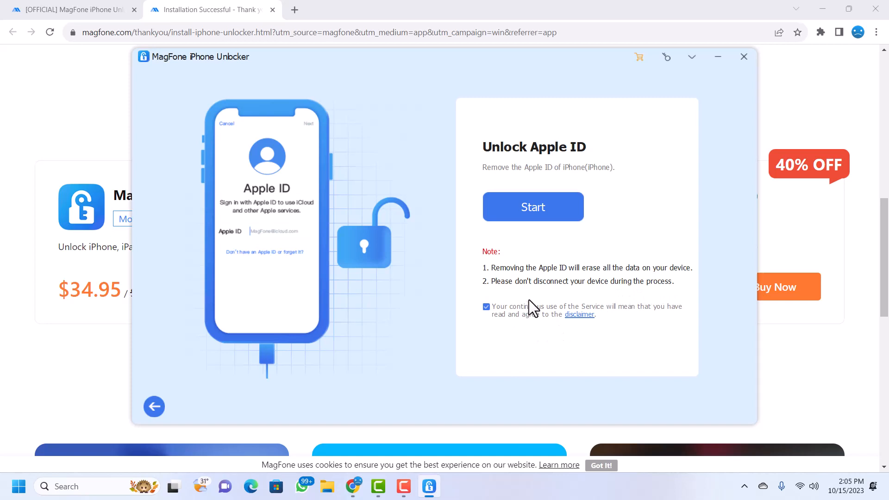
pyautogui.moveTo(519, 246)
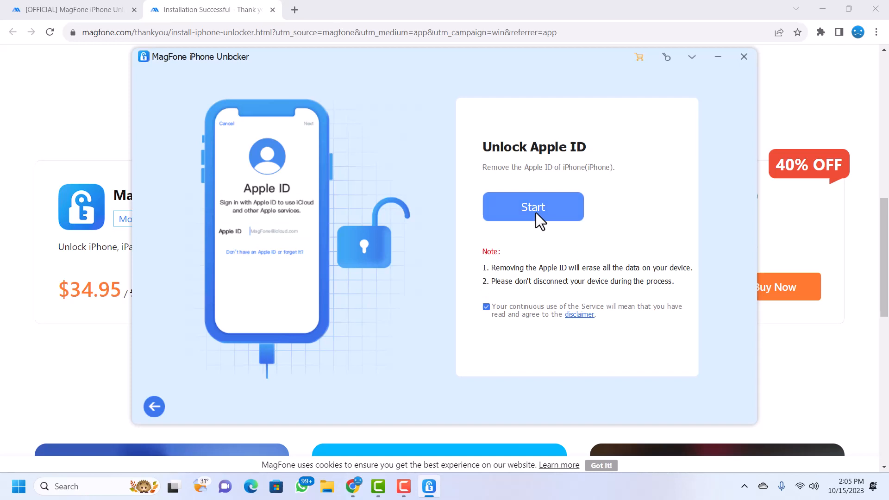
# - Start Apple ID removal, triggering the trial's registered-license prompt
pyautogui.click(533, 207)
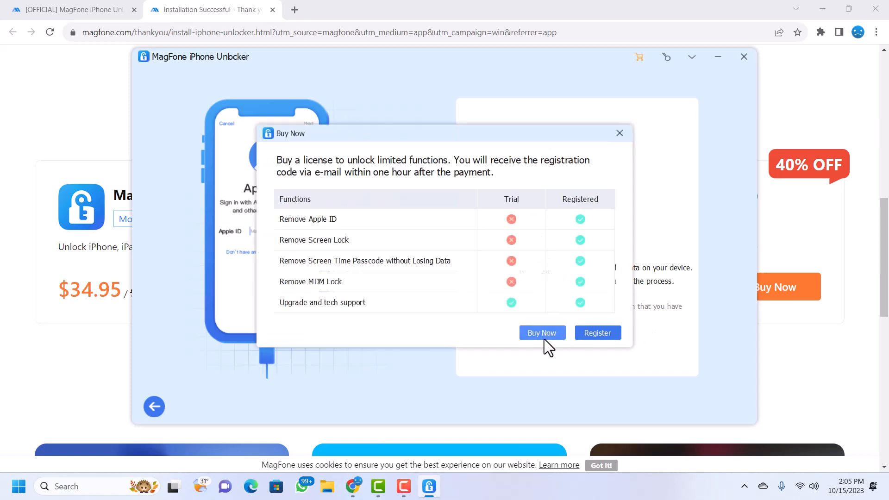
pyautogui.moveTo(551, 346)
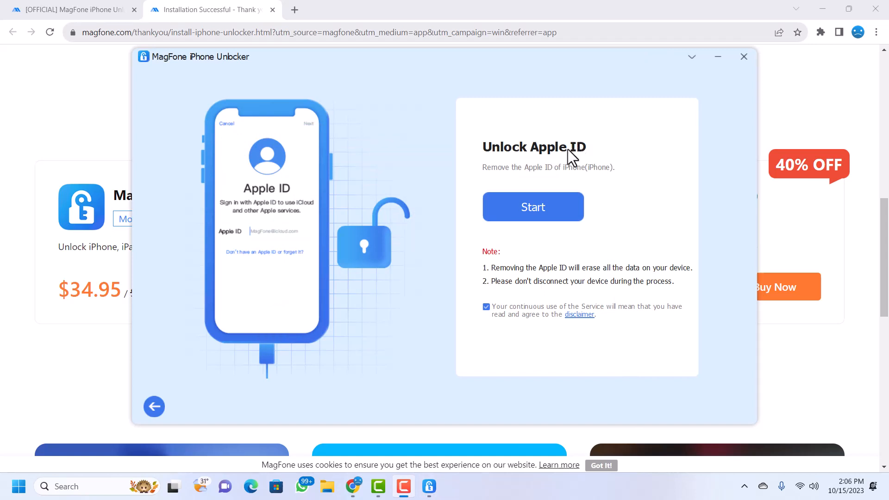
pyautogui.moveTo(648, 101)
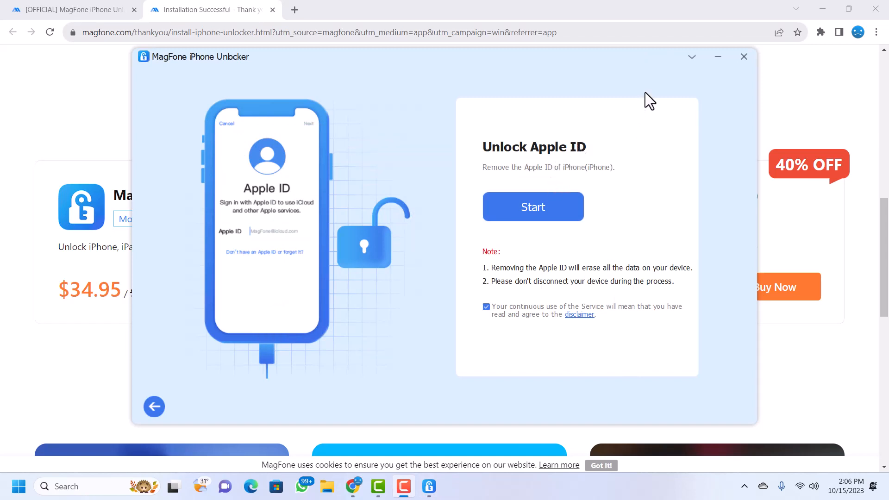
pyautogui.moveTo(666, 76)
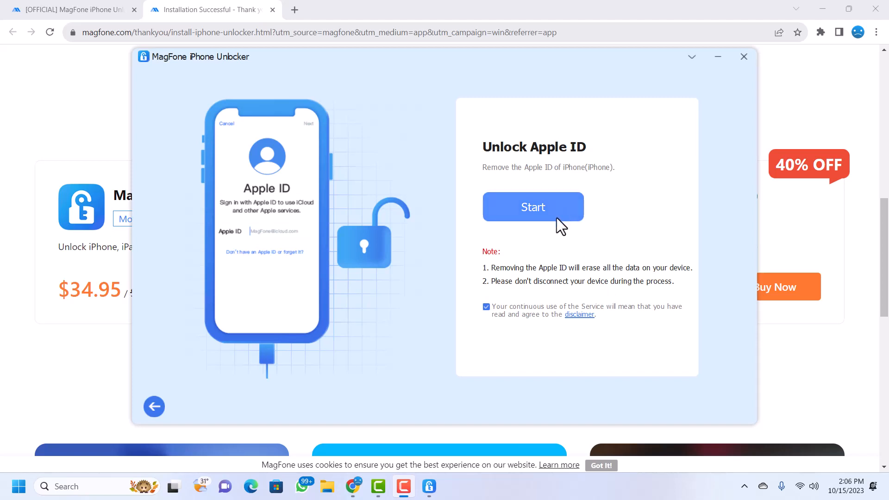
pyautogui.moveTo(582, 246)
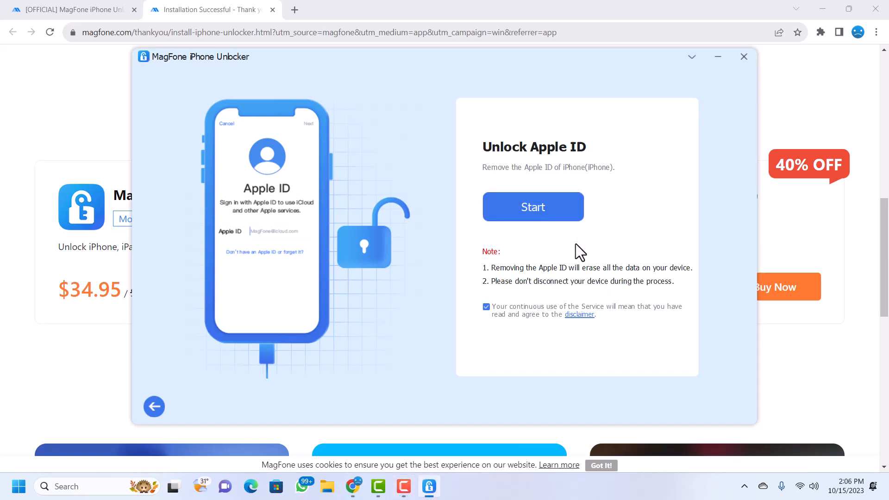
# - Run the Apple ID removal and click Done once Unlock Completed appears
pyautogui.click(532, 206)
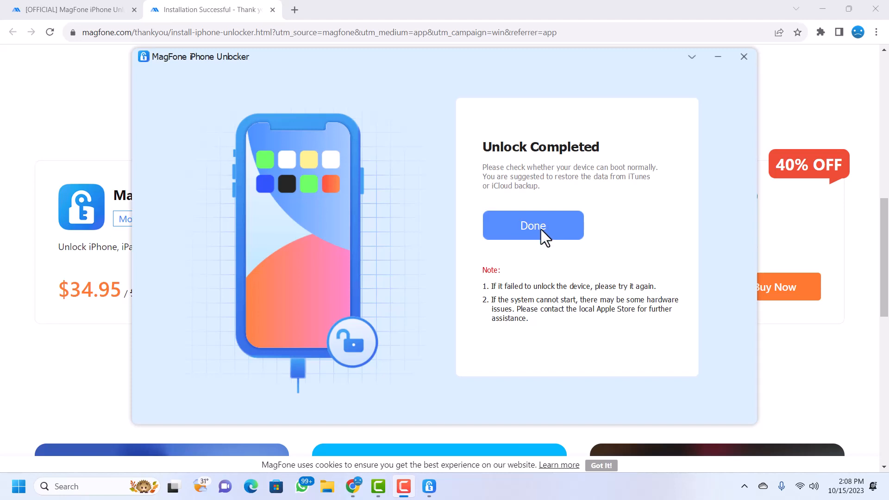
pyautogui.click(532, 225)
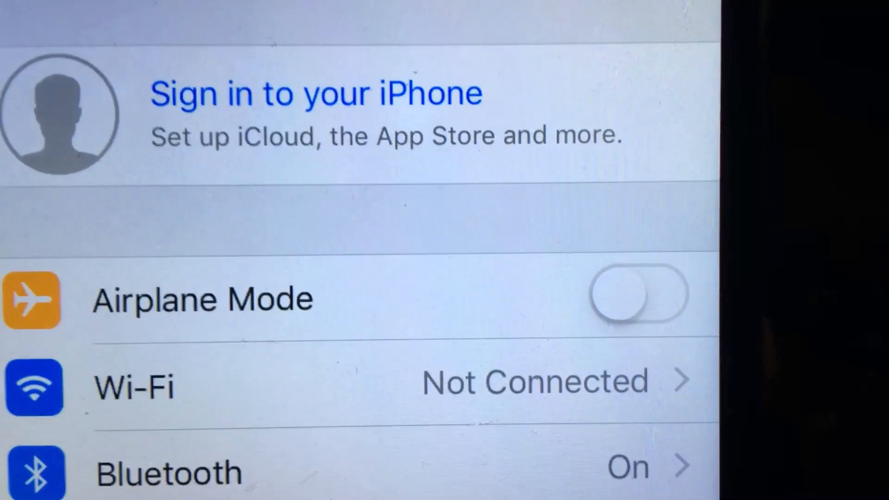